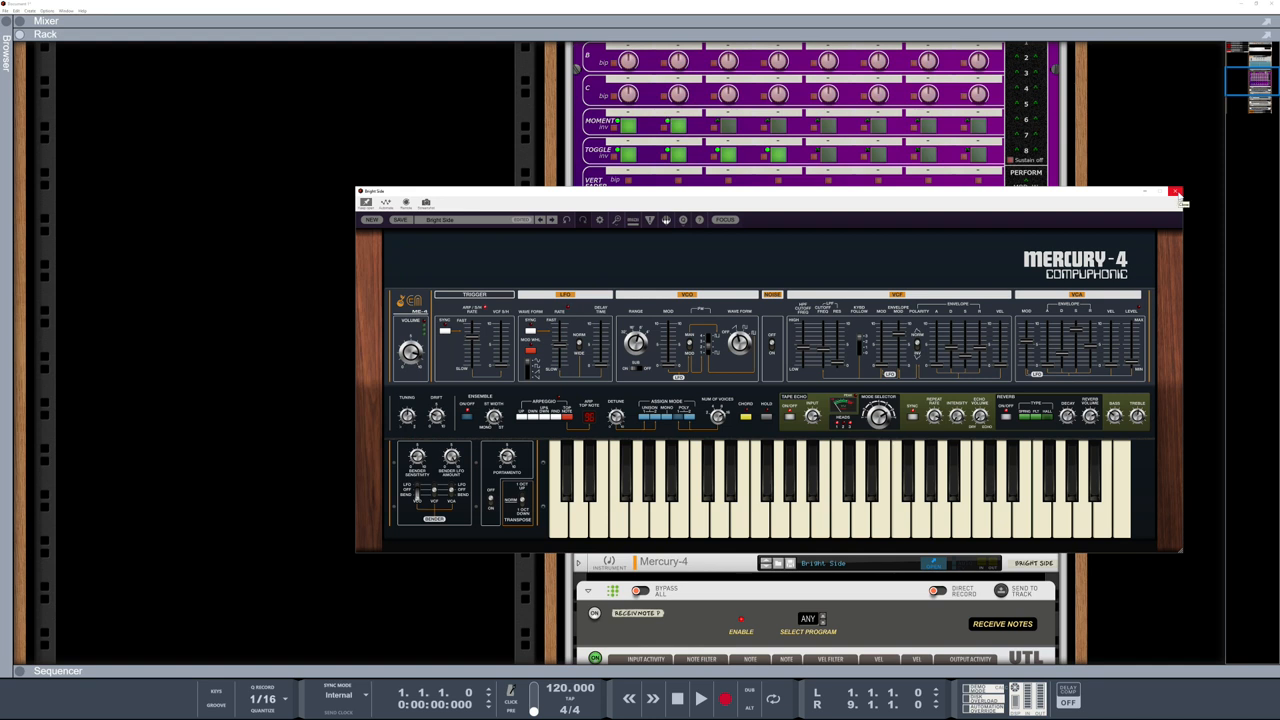
Close the Mercury-4 Bright Side window and scroll down to the ReceiveNote devices
left_click(1176, 192)
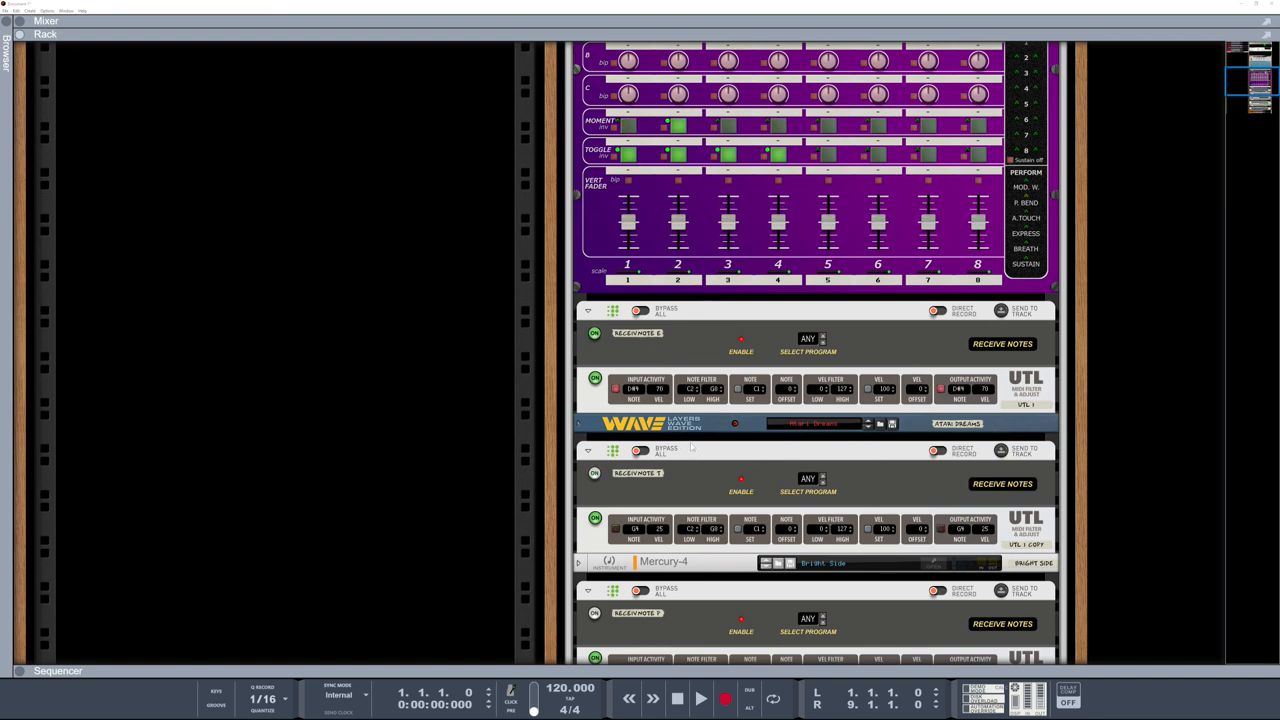
scroll("down", 3)
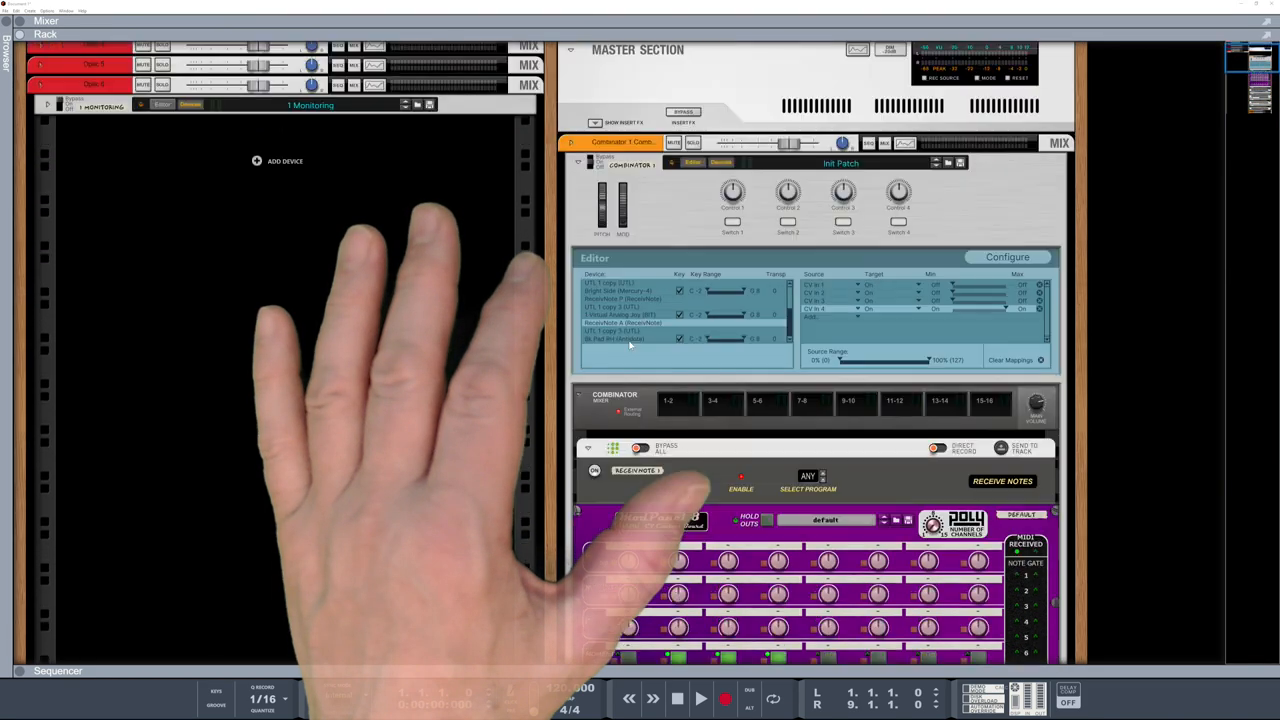
scroll("down", 3)
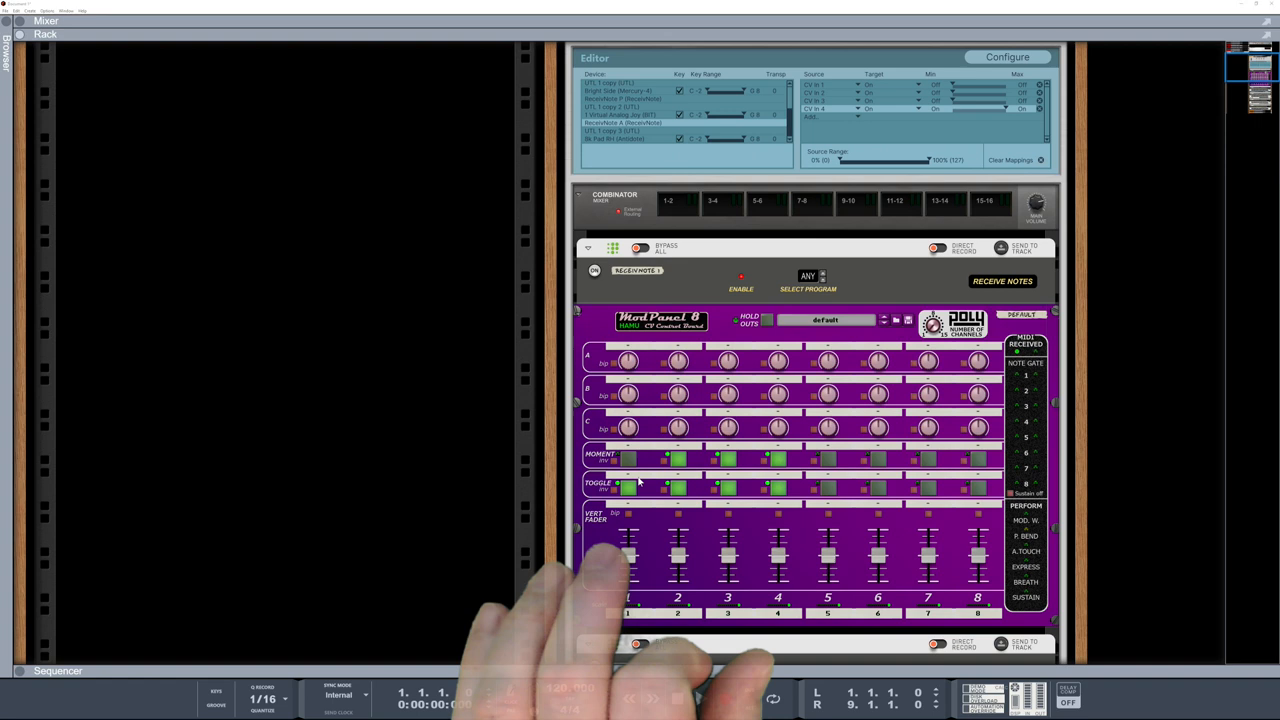
Open Edit Remote Override Mapping for ModPanel 8's Toggle 1 pad
right_click(640, 483)
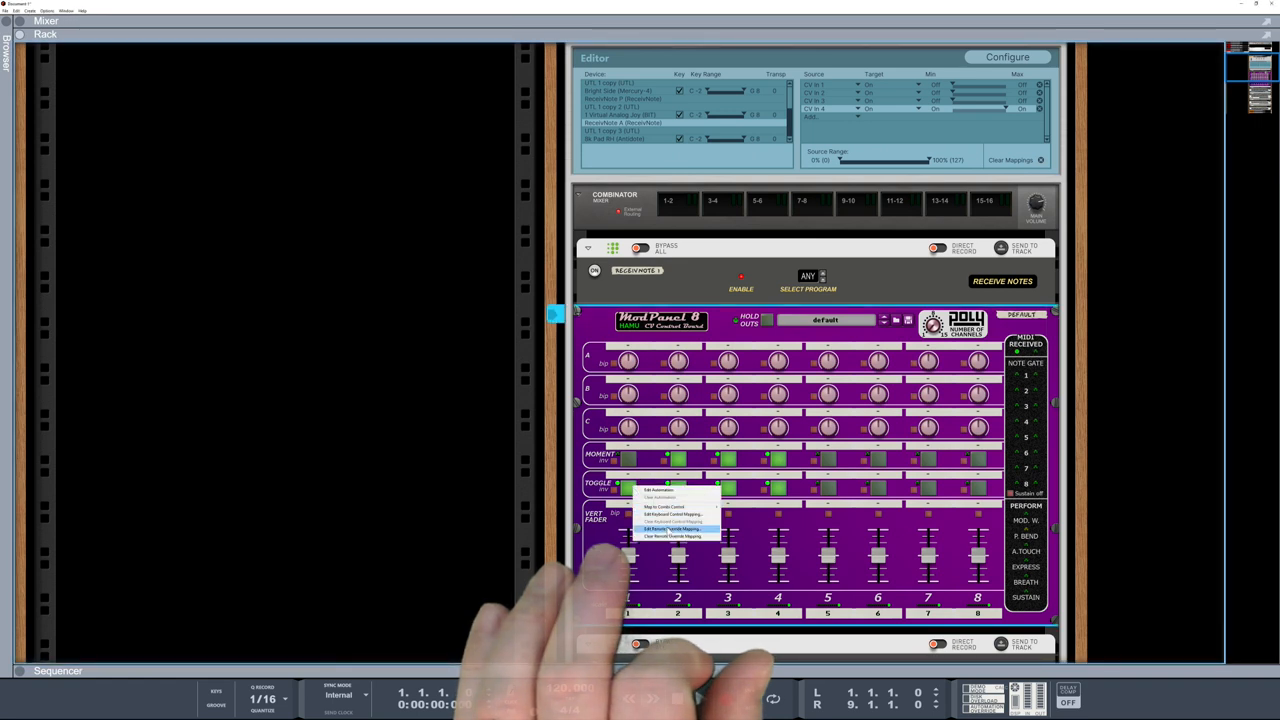
mouse_move(600, 600)
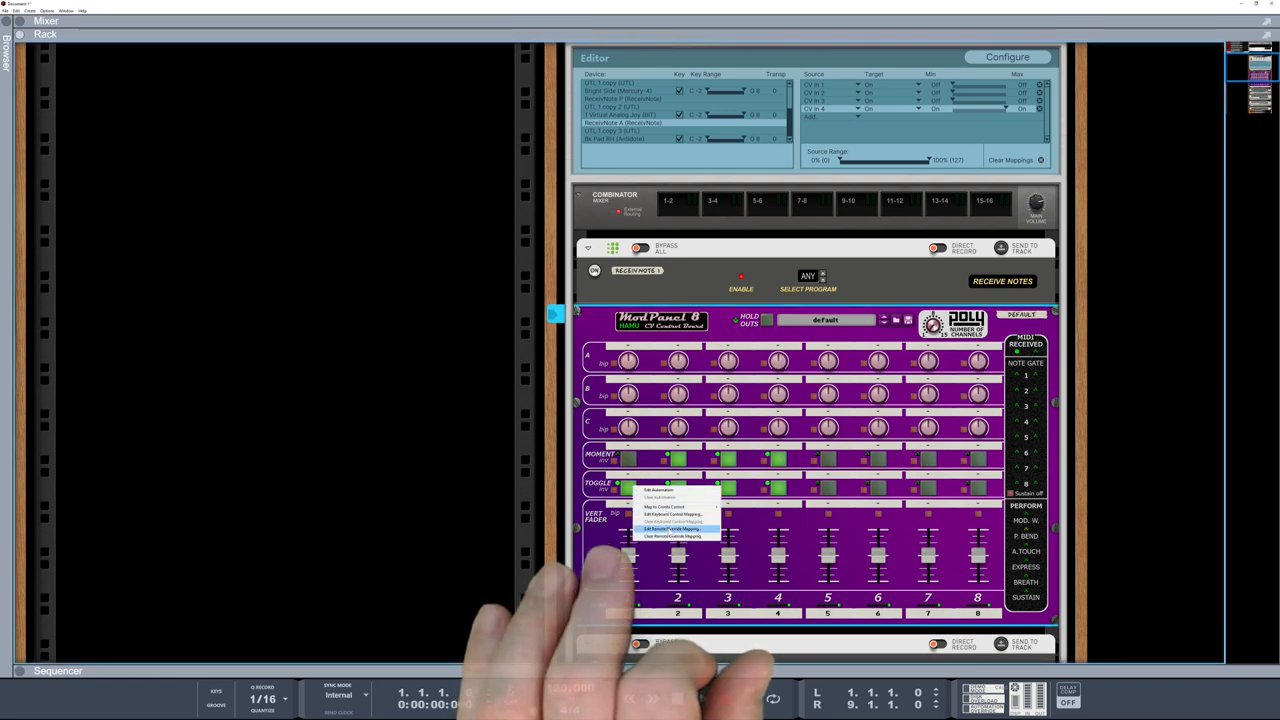
left_click(672, 528)
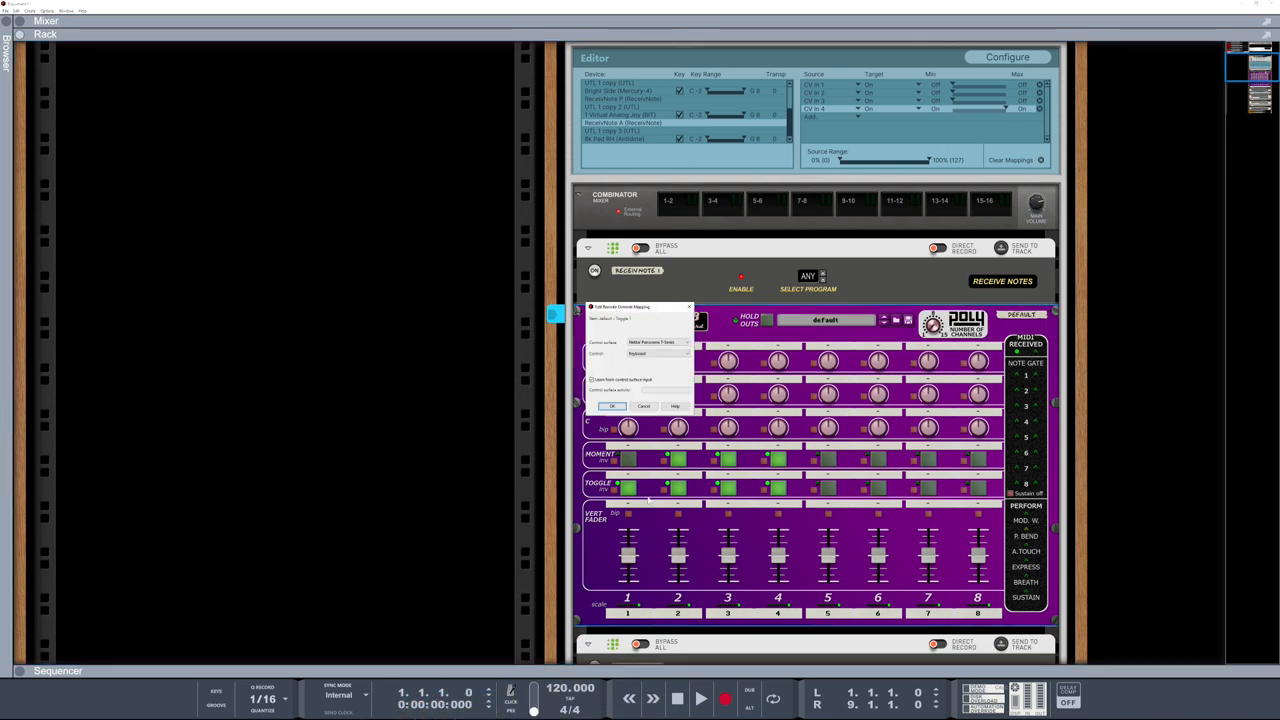
left_click(644, 406)
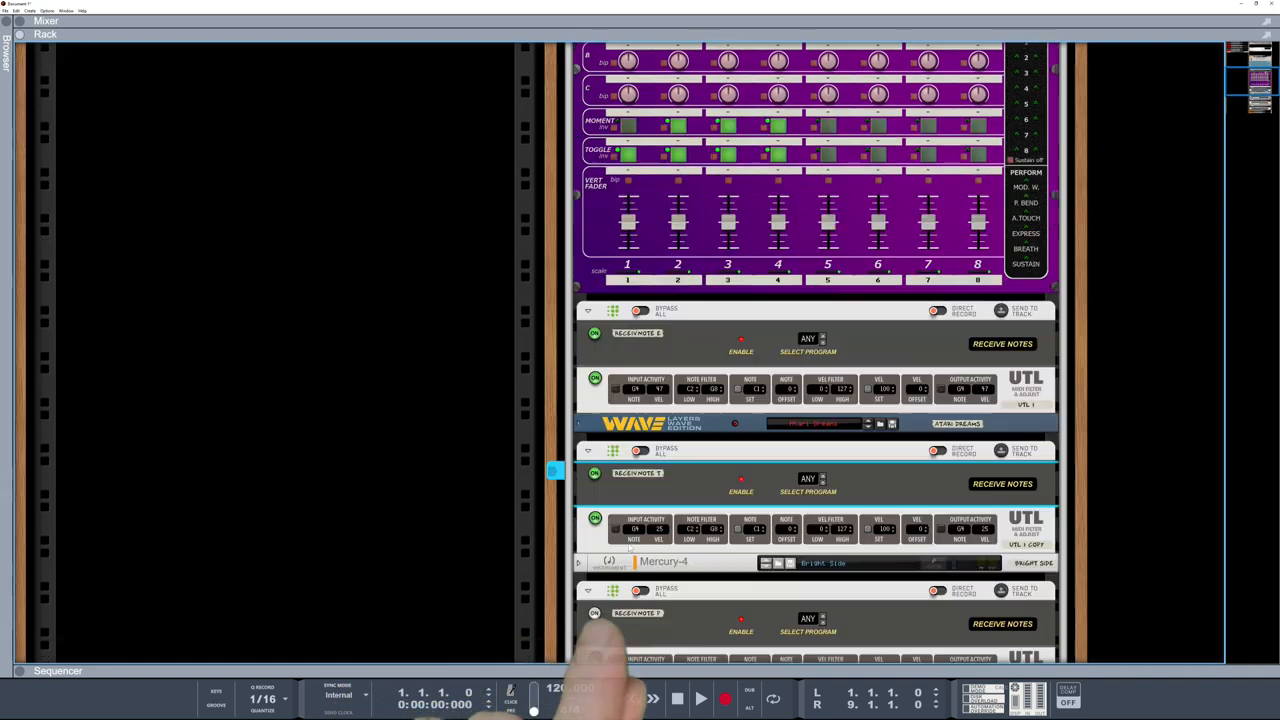
scroll("down", 3)
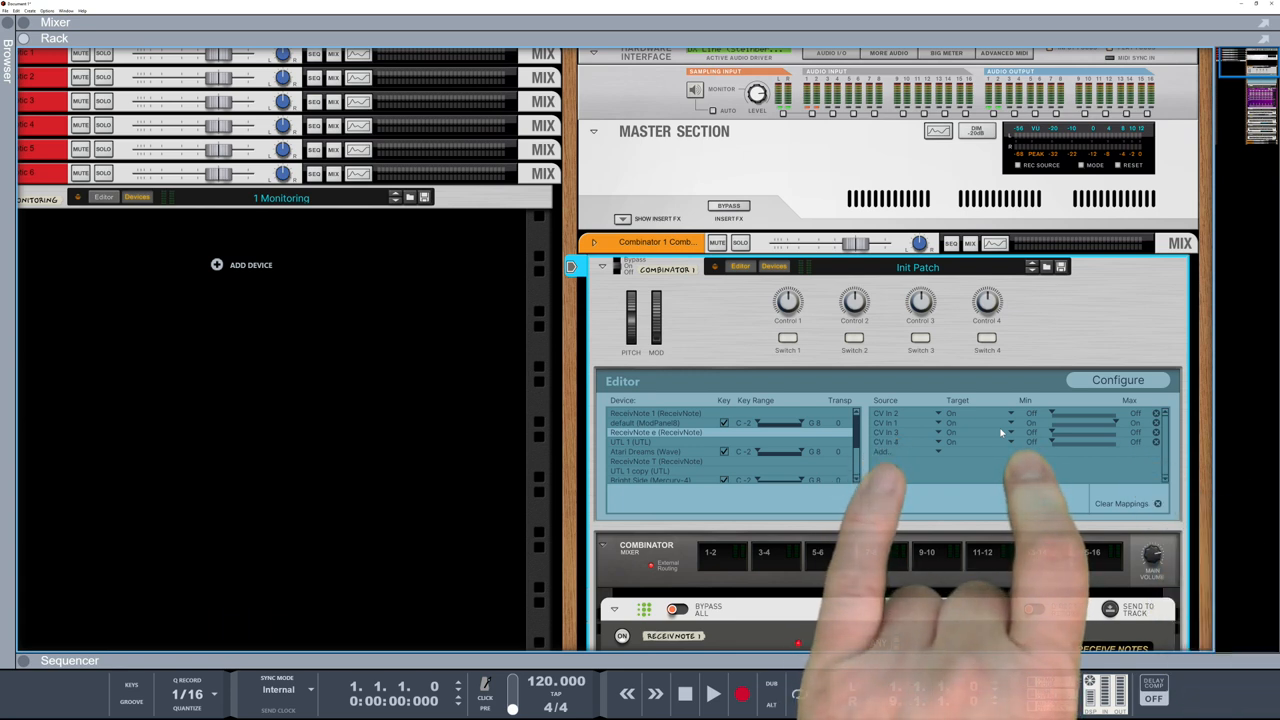
mouse_move(710, 465)
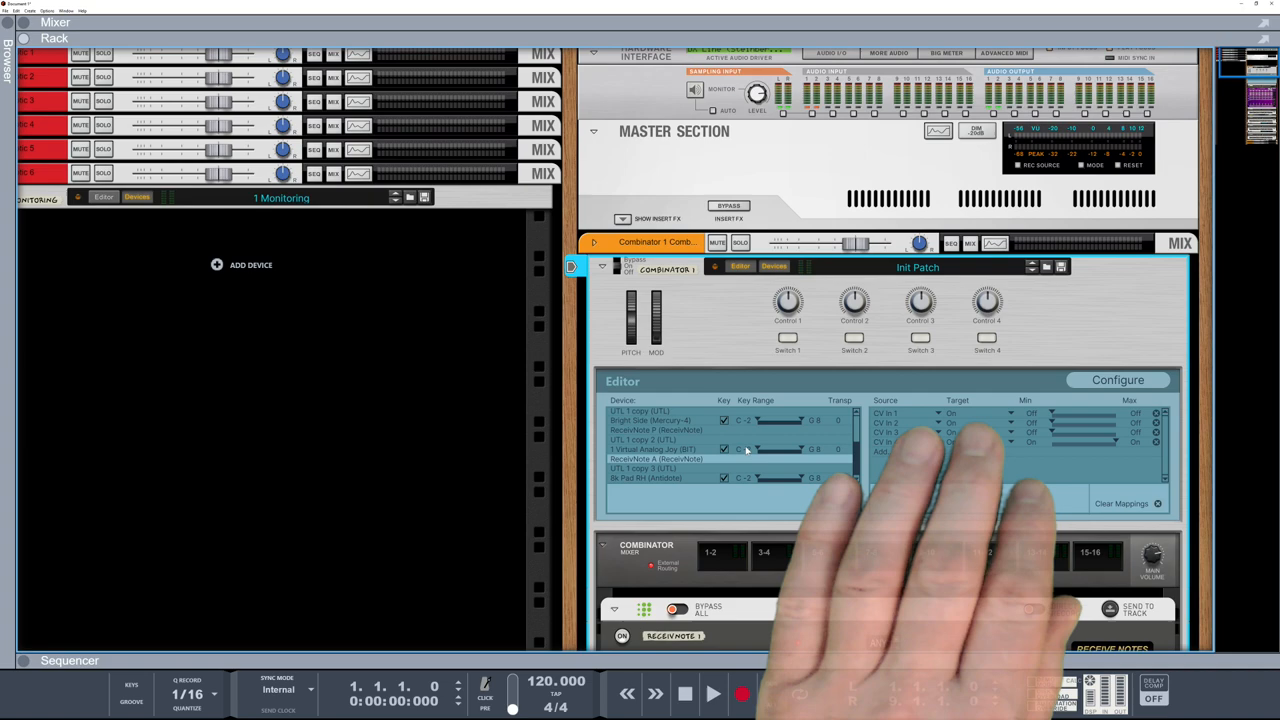
scroll("down", 3)
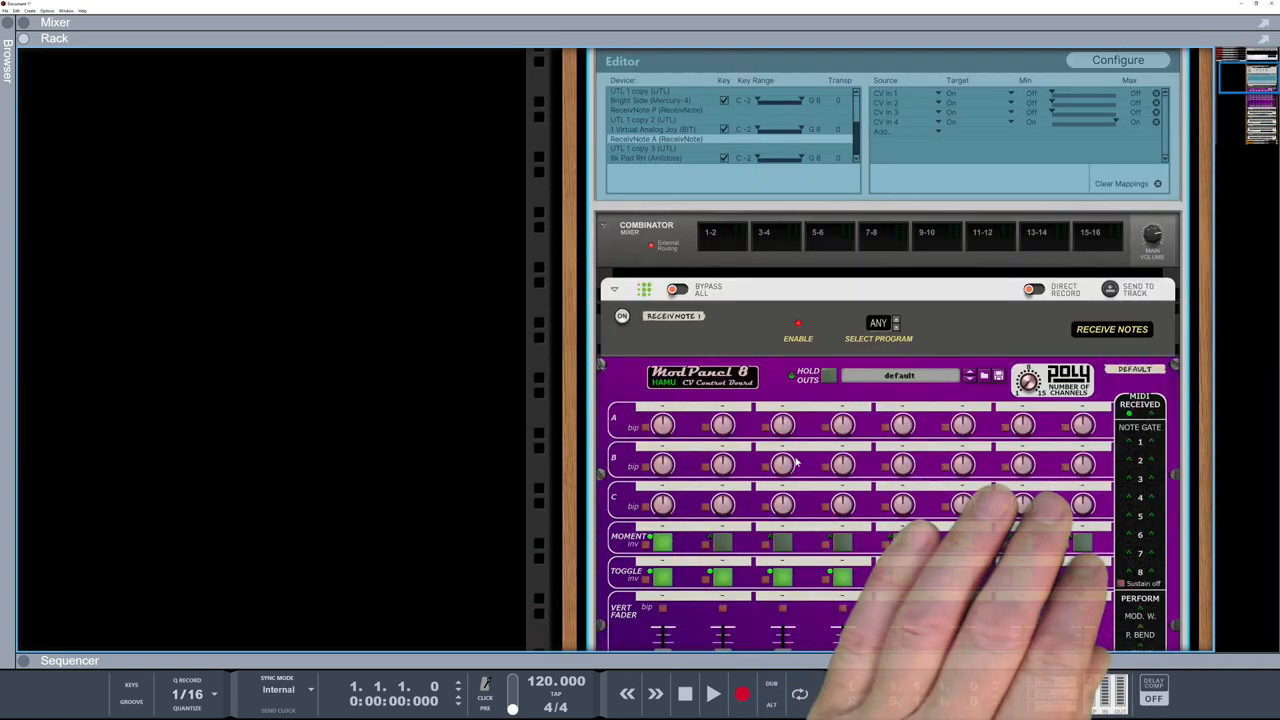
scroll("down", 3)
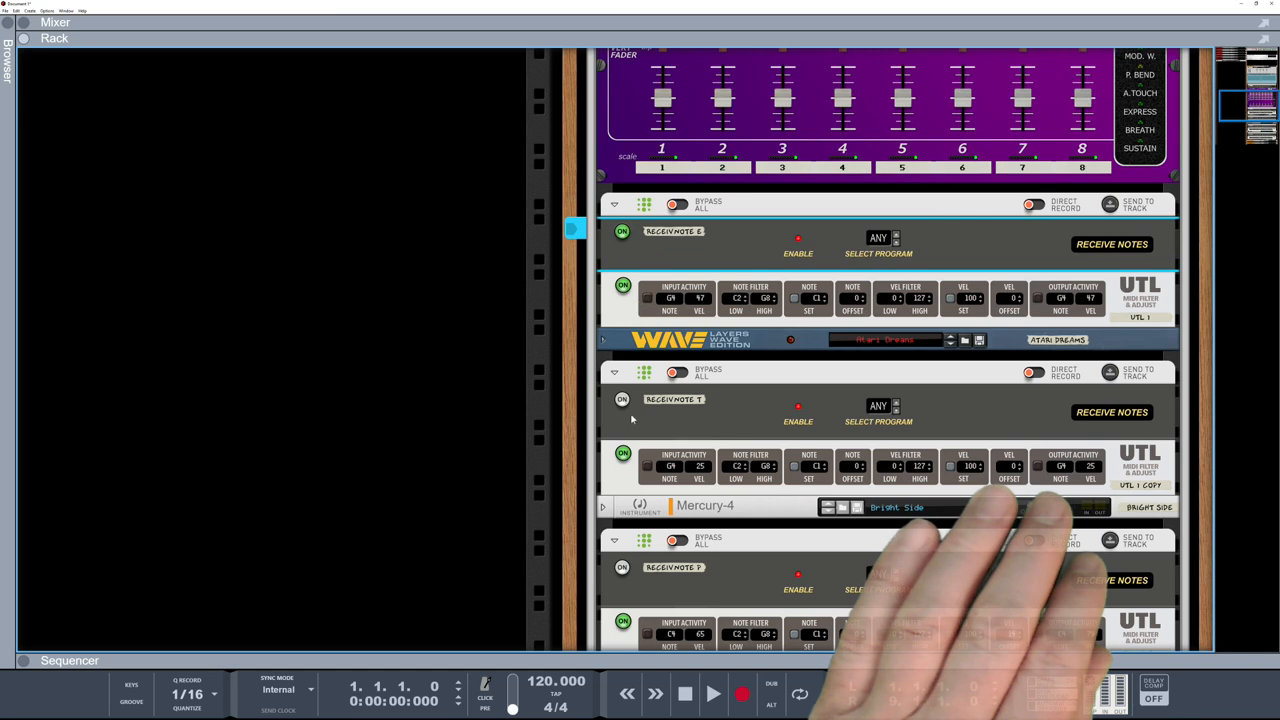
scroll("down", 3)
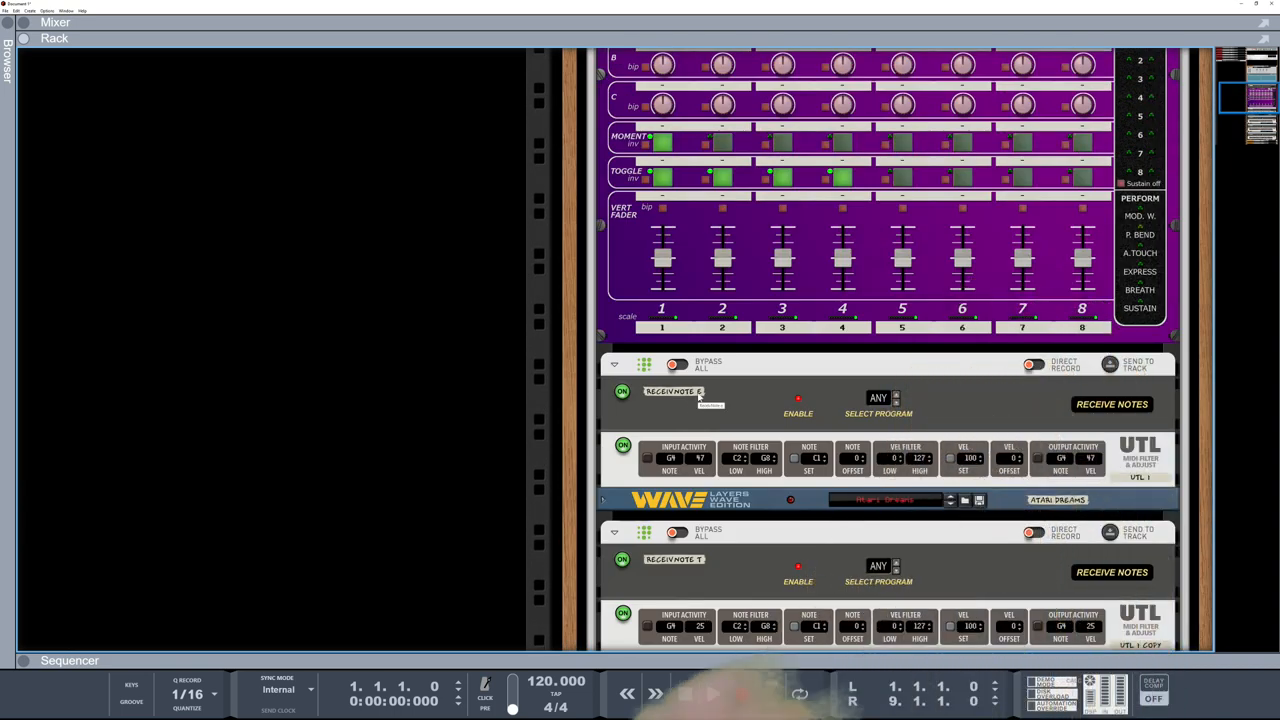
Turn off ModPanel 8 toggles 2 and 3, then scroll down to ReceiveNote 7
left_click(712, 693)
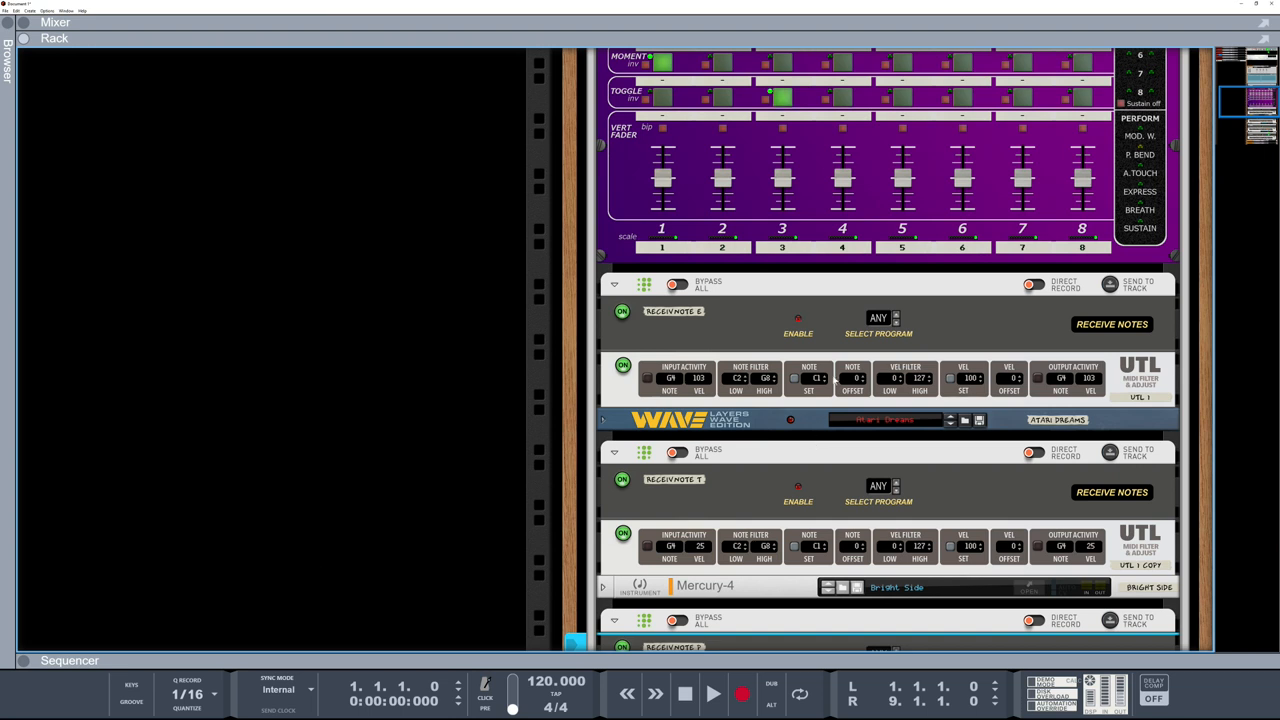
mouse_move(662, 105)
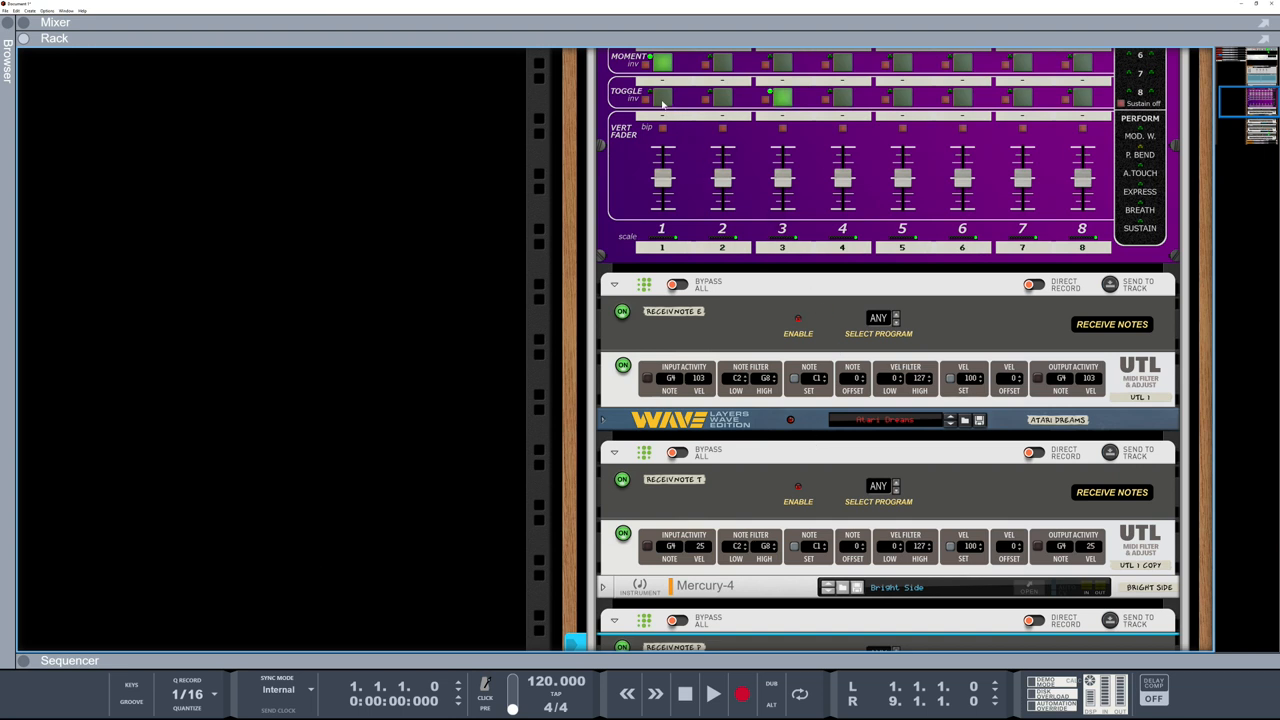
mouse_move(780, 122)
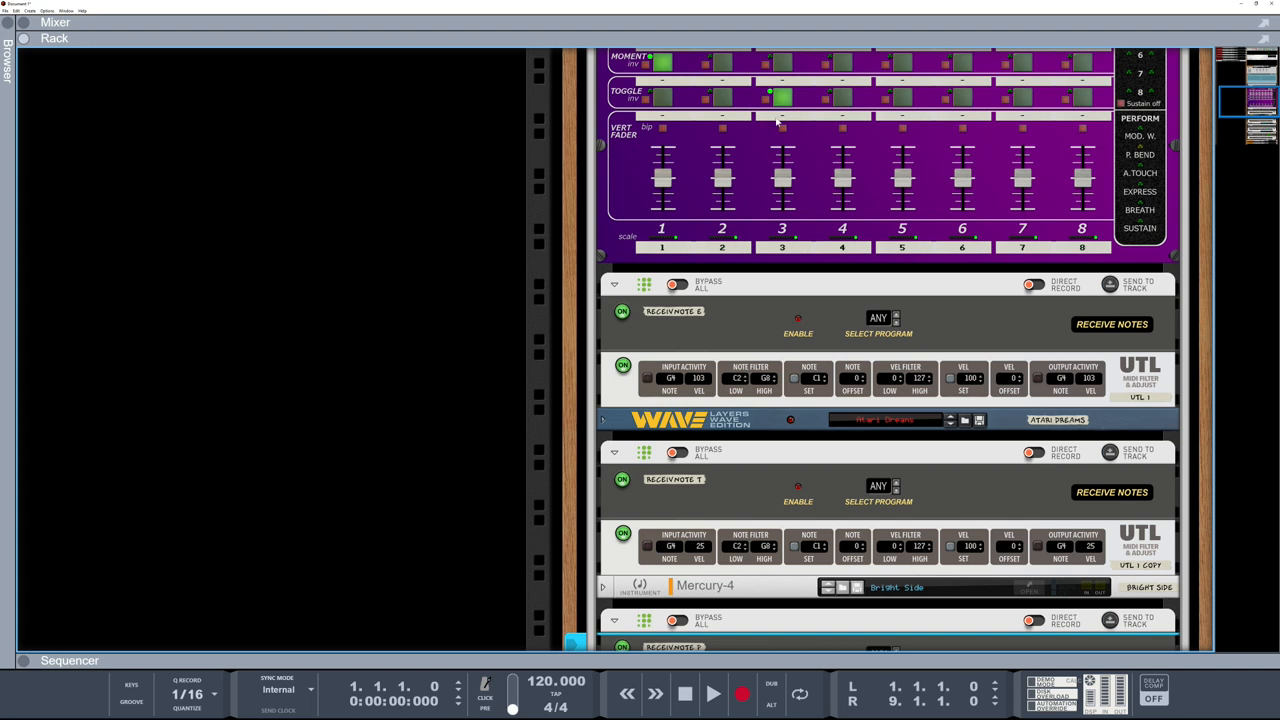
mouse_move(783, 177)
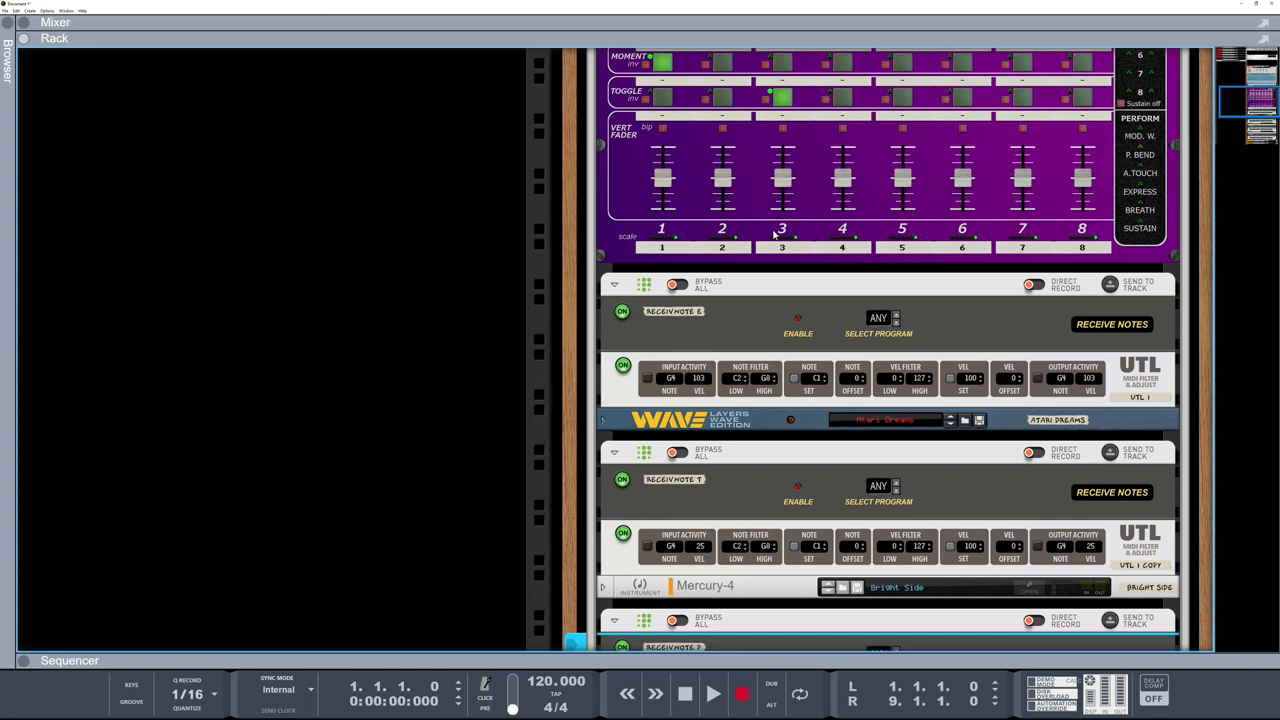
mouse_move(779, 278)
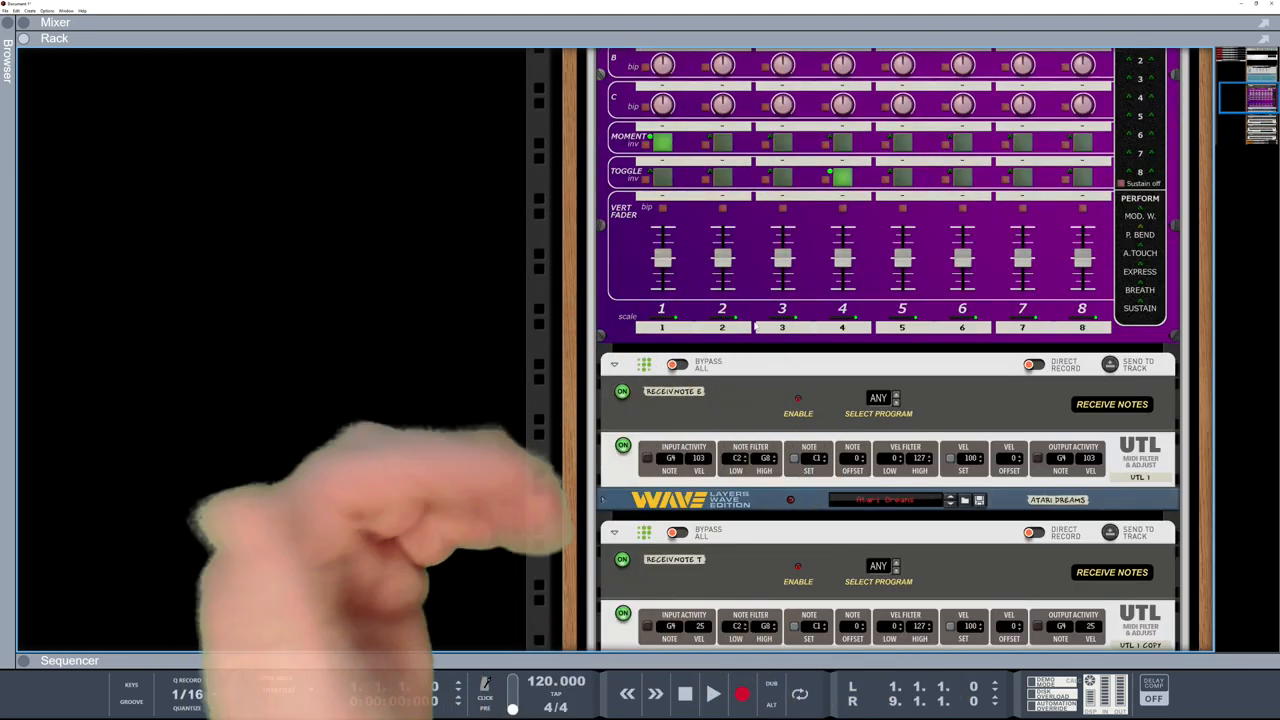
scroll("down", 3)
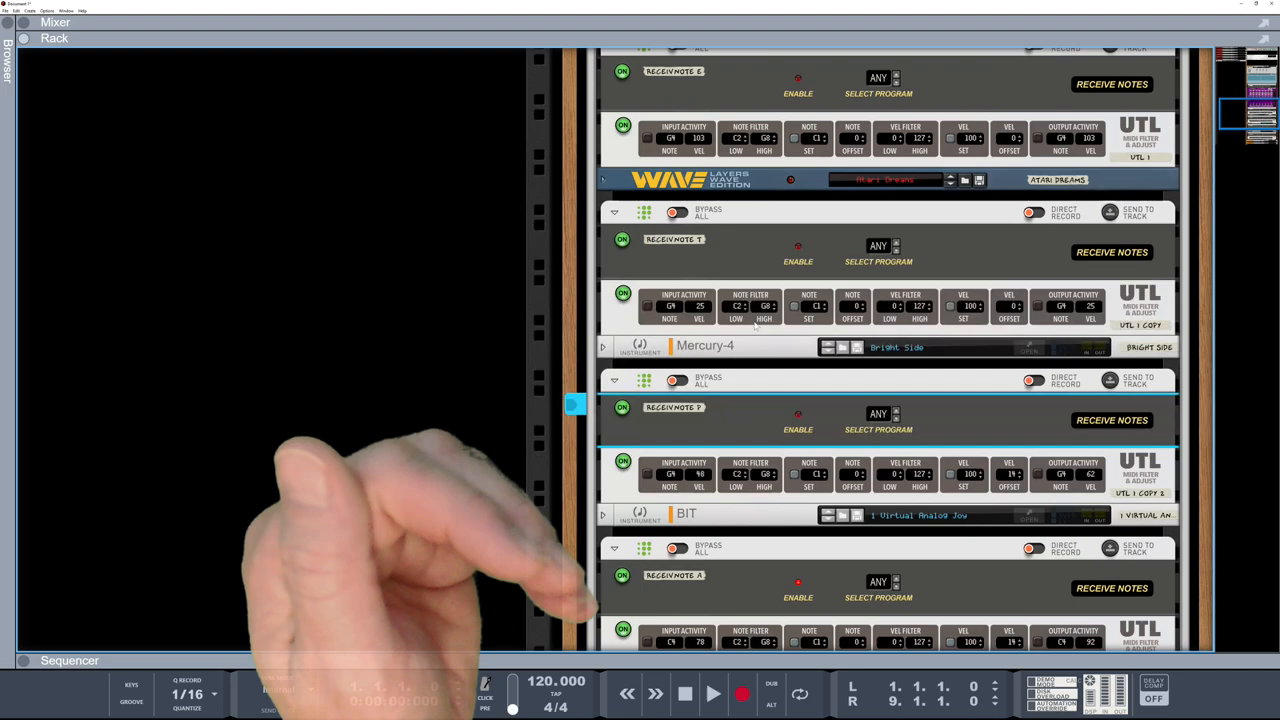